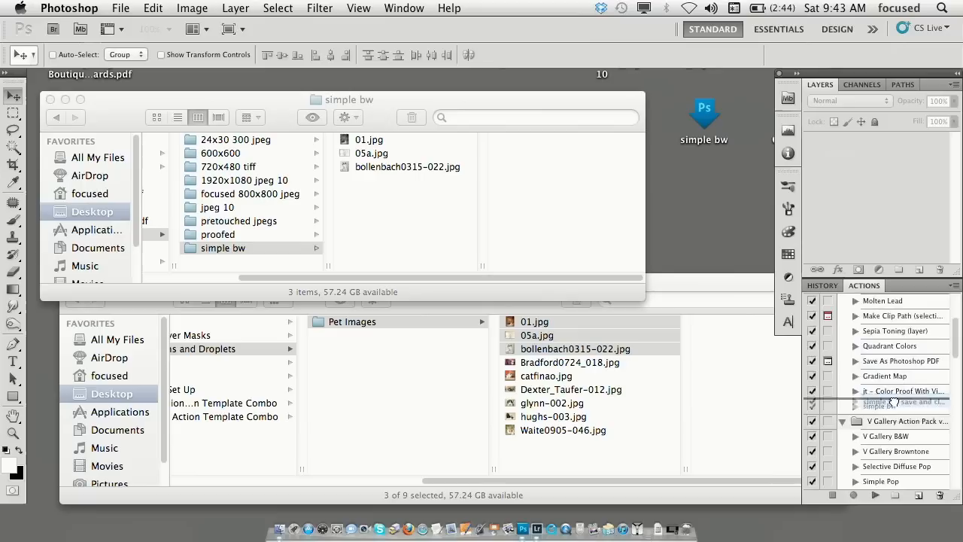
Step: Select the 'simple bw save and close' action to make into a Desktop droplet
left_click(855, 407)
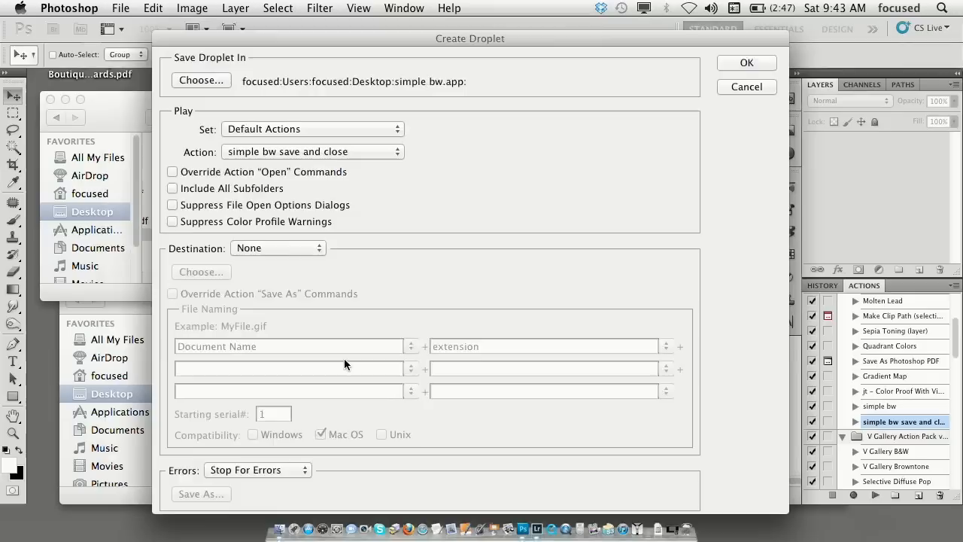
Step: Confirm the Create Droplet dialog, adding 'simple bw save and close' to the Desktop
left_click(201, 81)
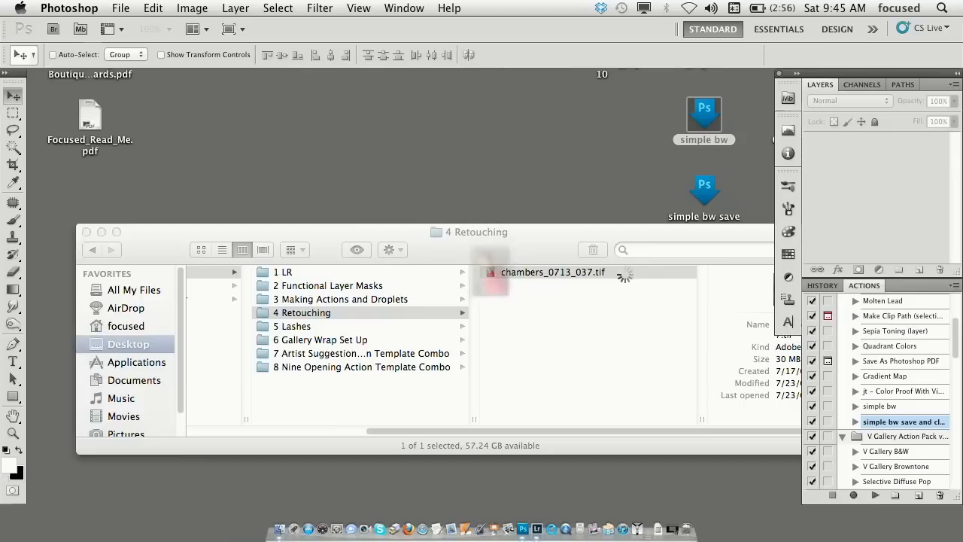
Step: Open chambers_0713_037.tif from the 4 Retouching folder in Photoshop
double_click(554, 271)
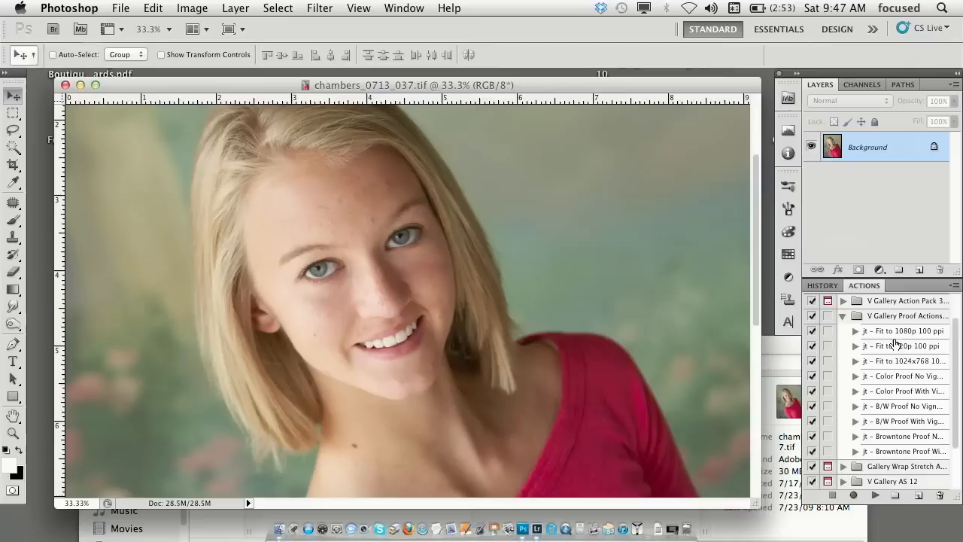
Step: Run 'Fit to 1080p 100 ppi' on the portrait, then select Color Proof No Vignette
left_click(903, 331)
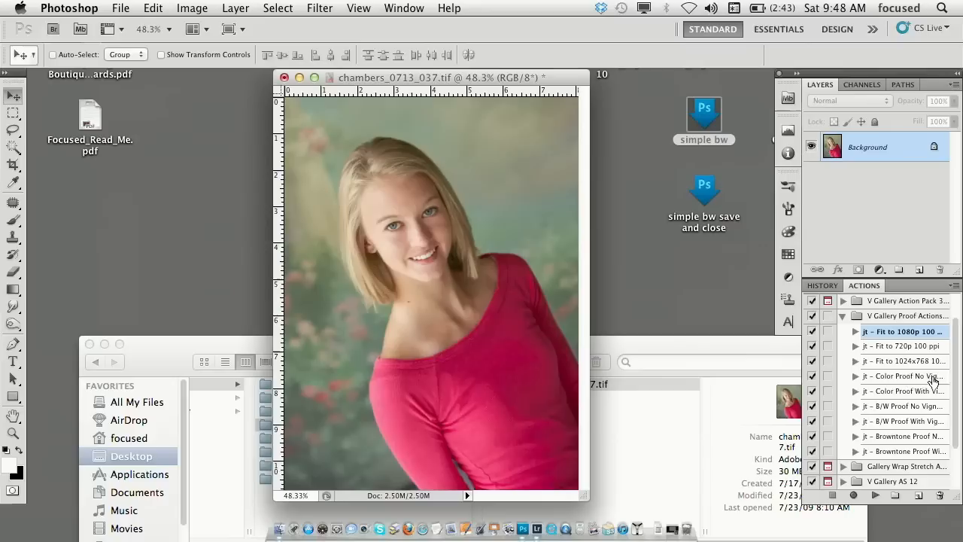
left_click(903, 377)
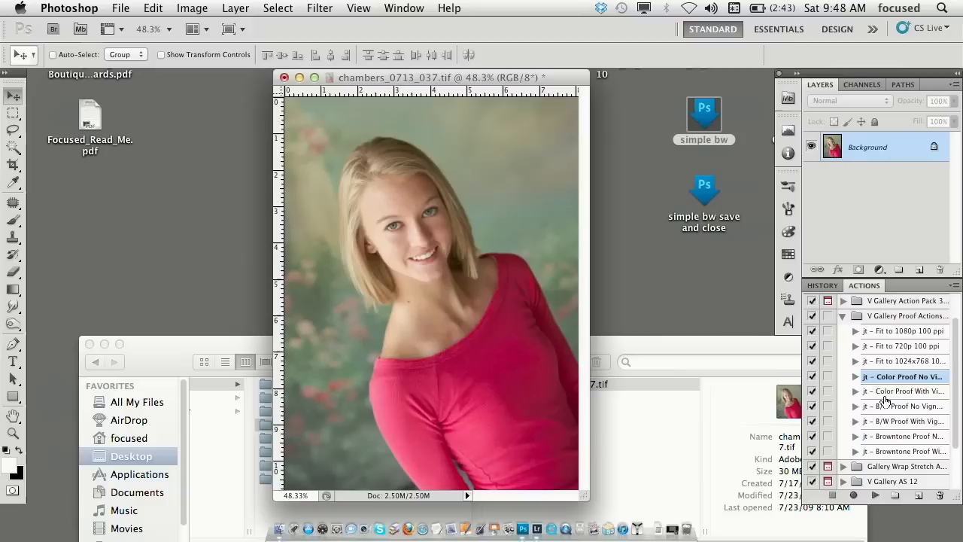